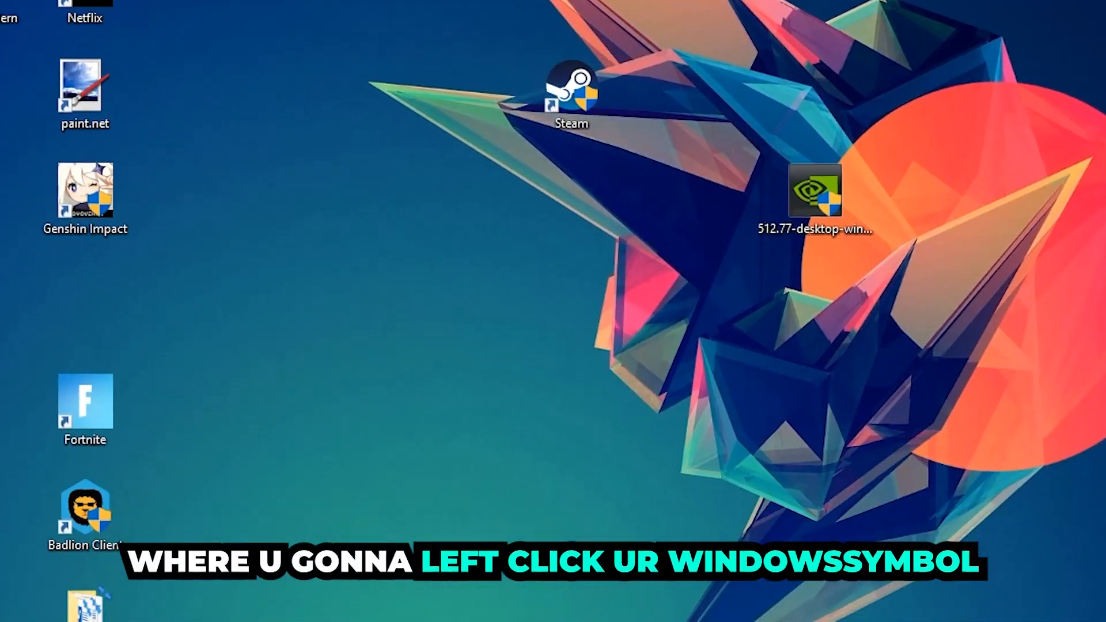
- Search the Start menu for 'windows' and open Windows Defender Firewall
{"action": "left_click", "coordinate": [13, 609]}
{"action": "type", "text": "wind"}
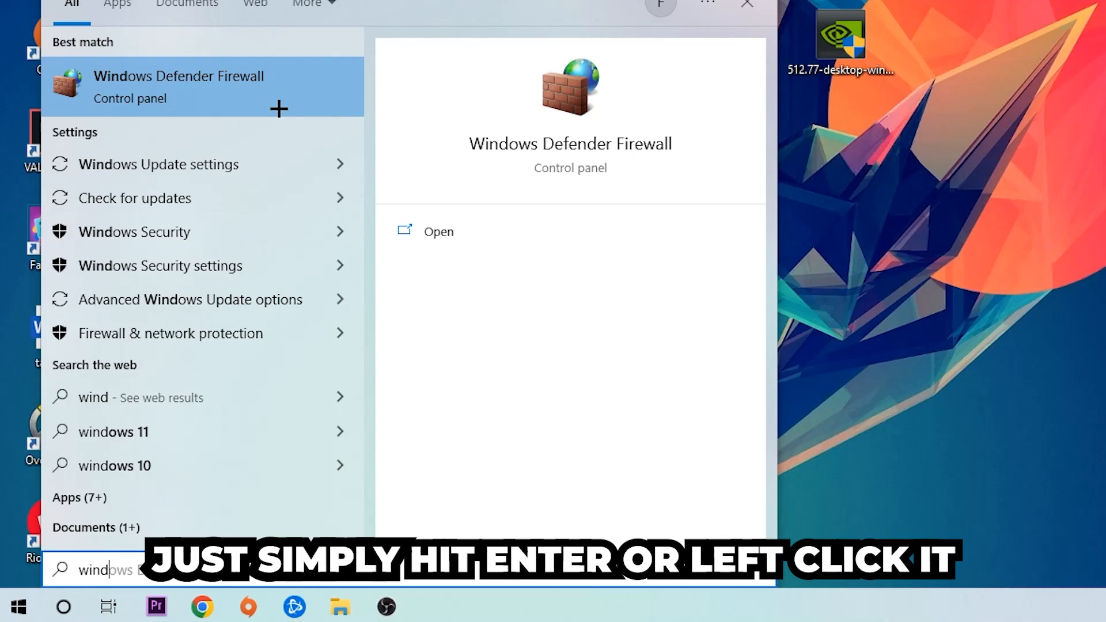
{"action": "left_click", "coordinate": [179, 86]}
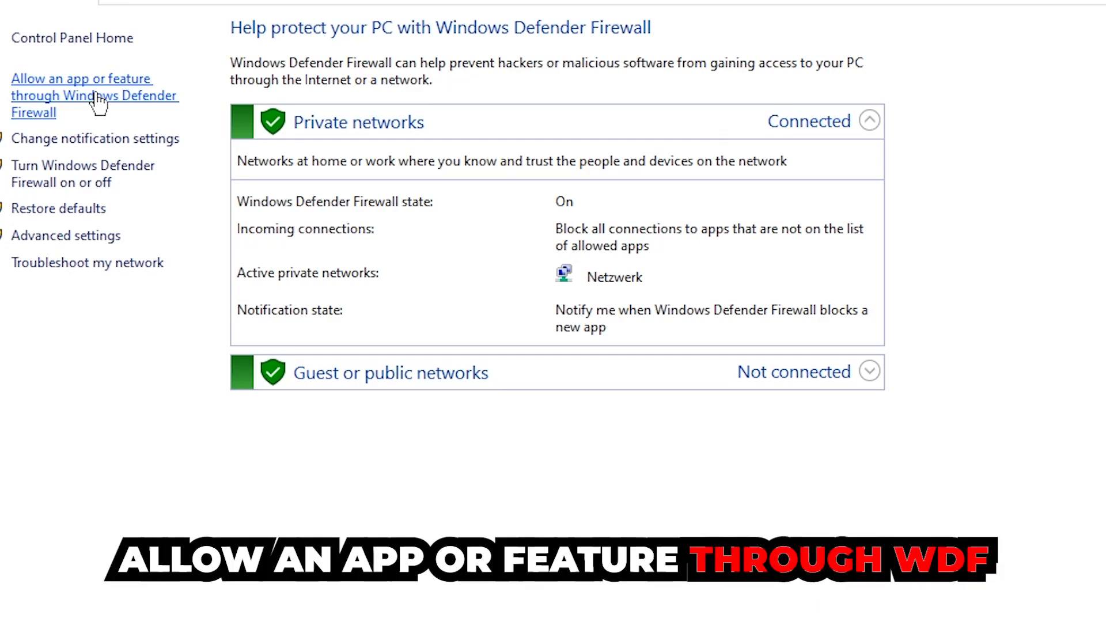
- Show the apps allowed through the firewall and unlock the list with Change settings
{"action": "left_click", "coordinate": [82, 95]}
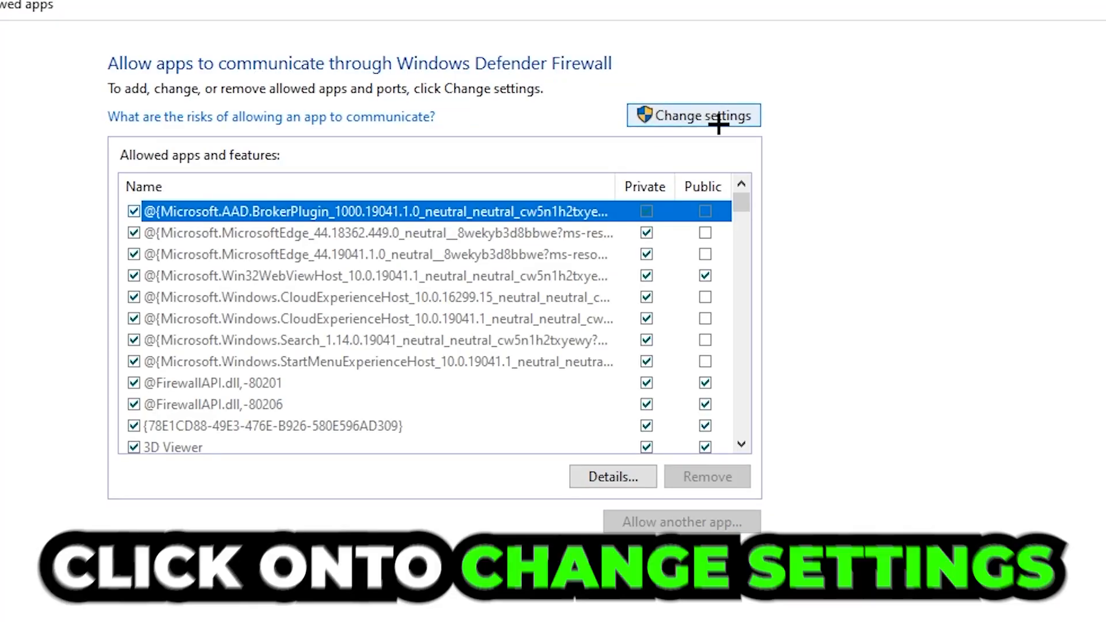
{"action": "left_click", "coordinate": [693, 115]}
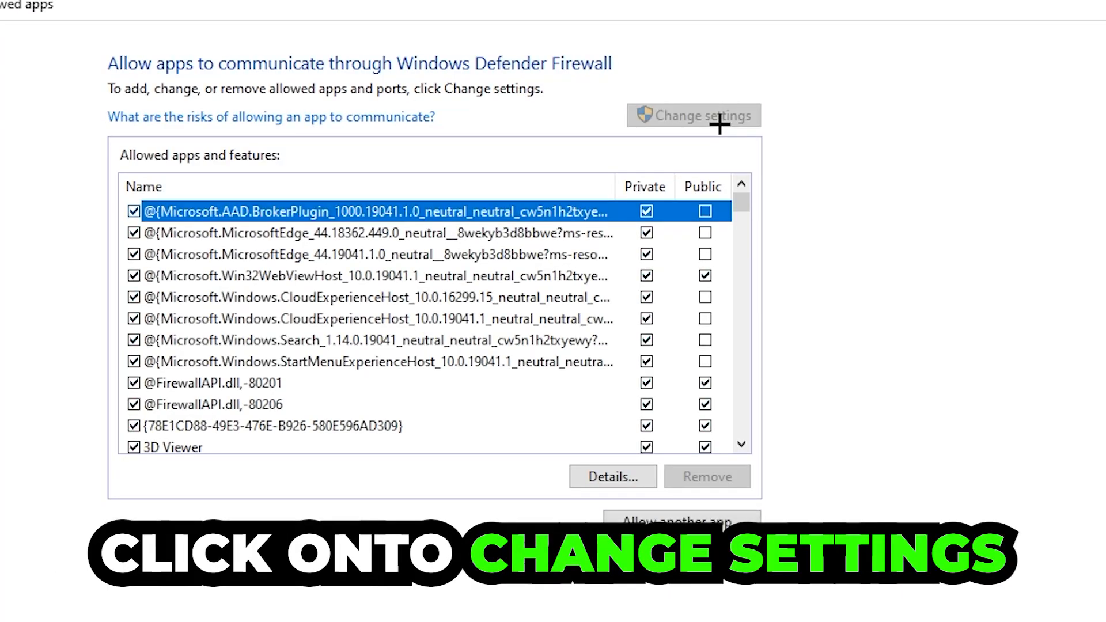
{"action": "left_click", "coordinate": [693, 115]}
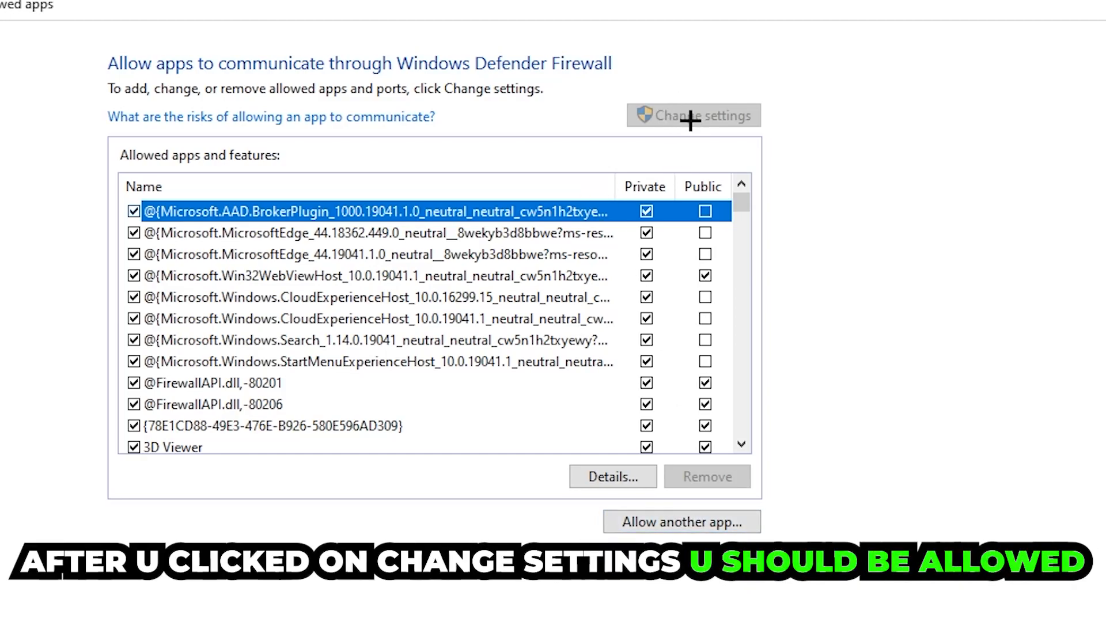
- Browse to a program file in System32 and add it as another allowed app
{"action": "left_click", "coordinate": [680, 522]}
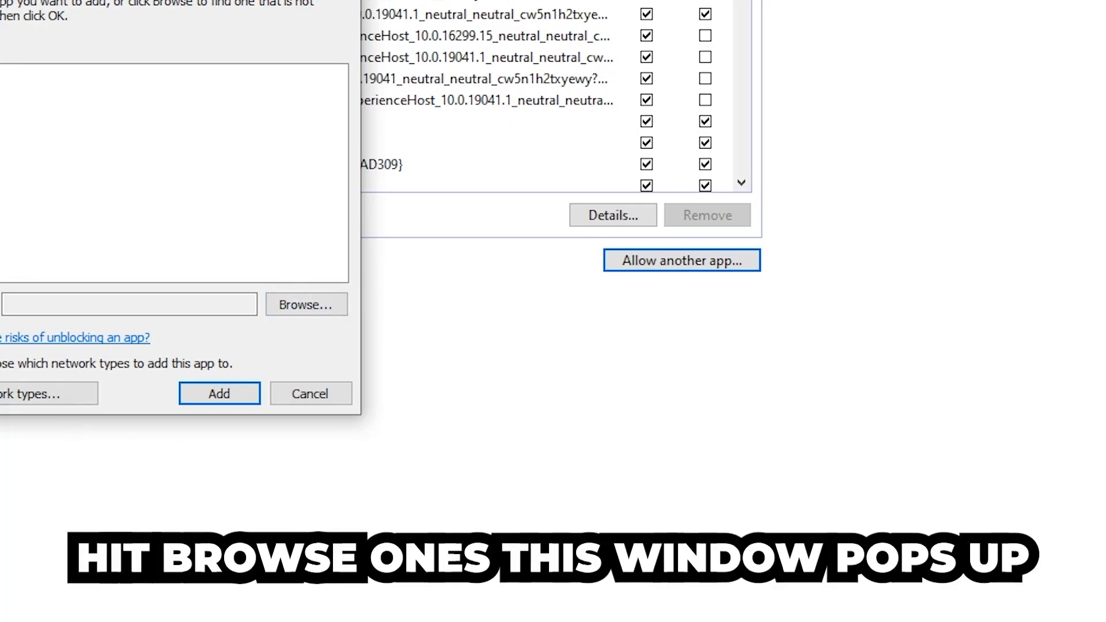
{"action": "left_click", "coordinate": [305, 304]}
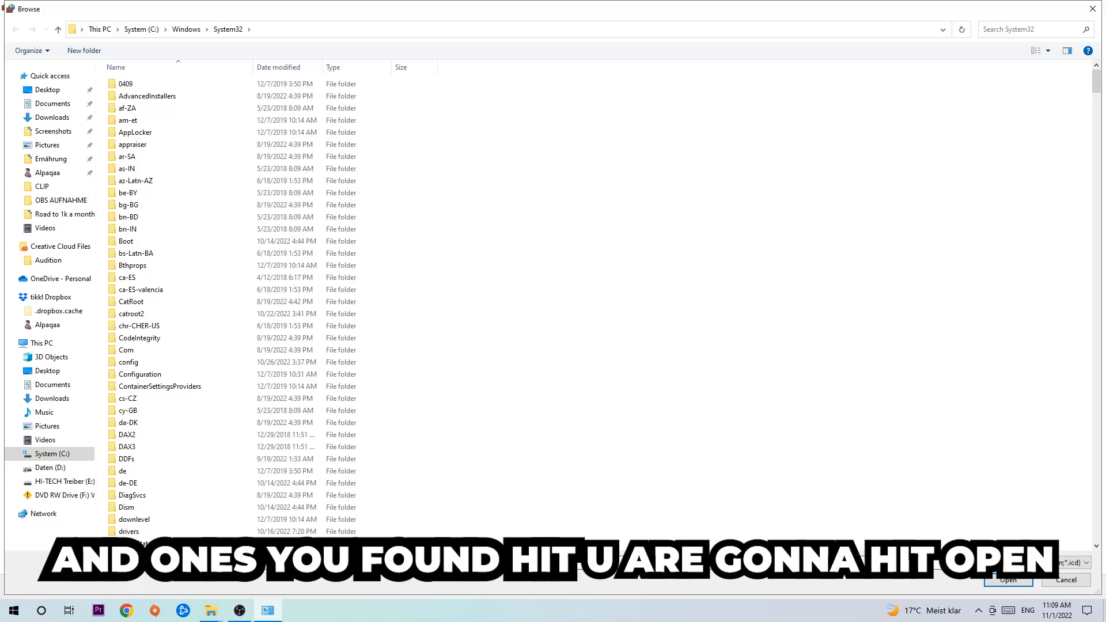
{"action": "left_click", "coordinate": [1008, 580]}
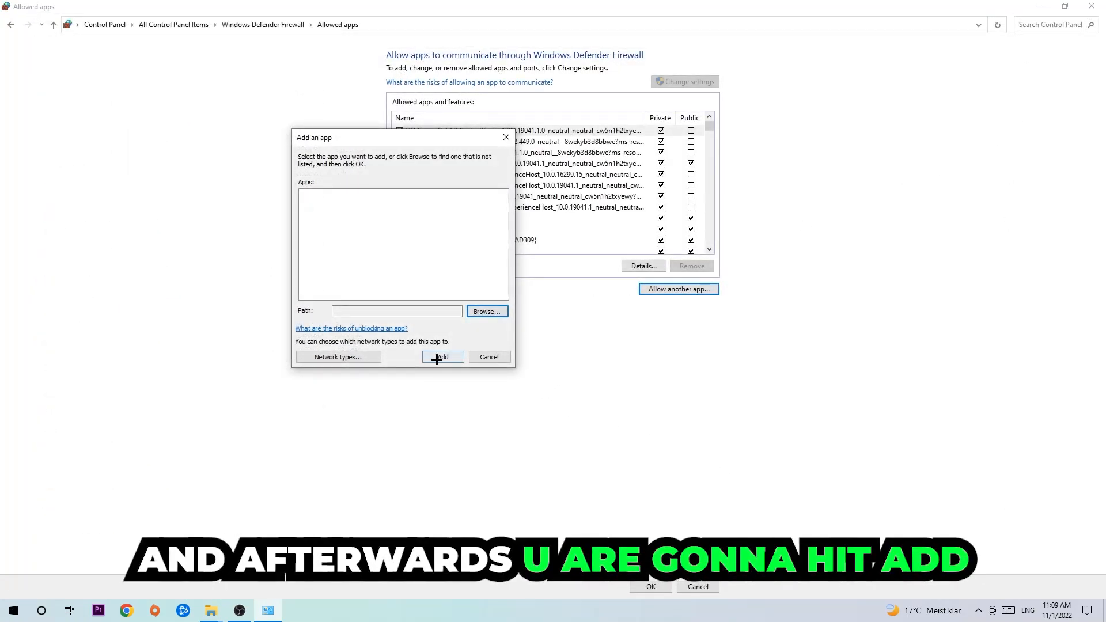
{"action": "left_click", "coordinate": [443, 356]}
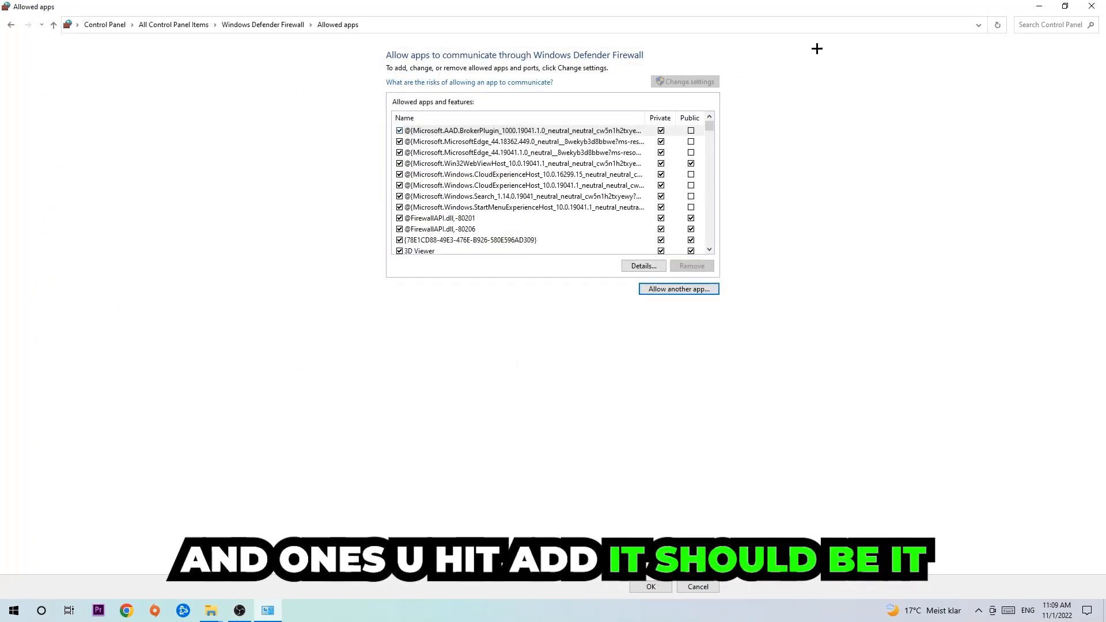